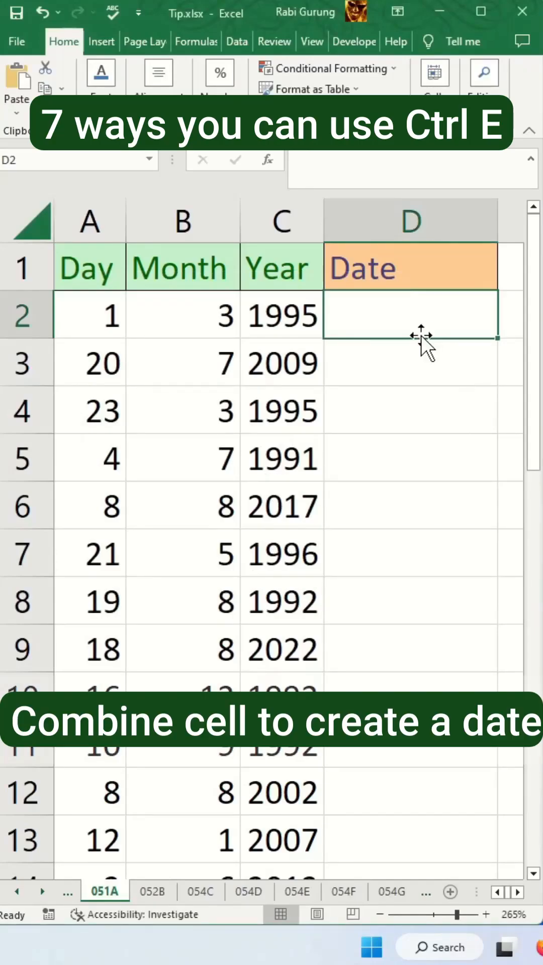
Enter 1/3/1995 in D2 and Flash Fill full dates down the Date column.
text(1/)
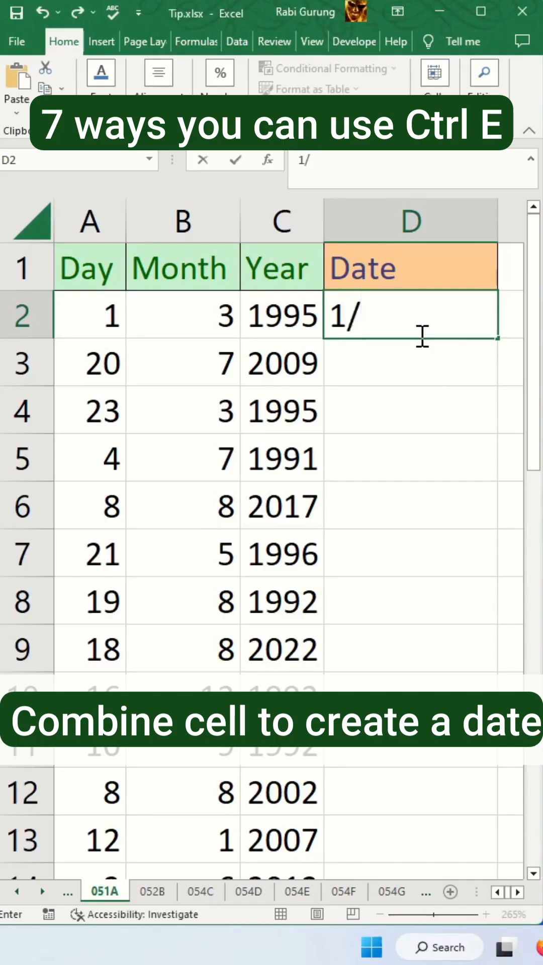
text(3/199)
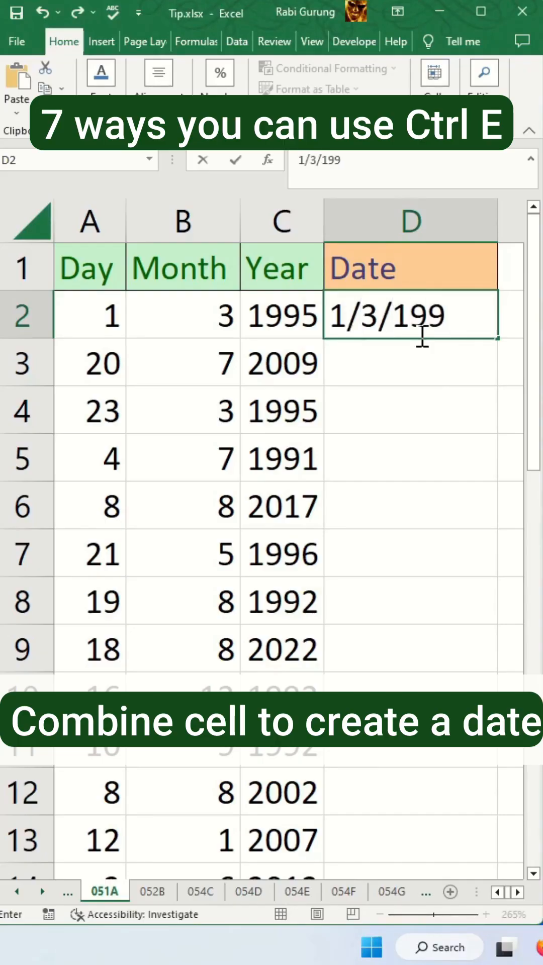
key(Return)
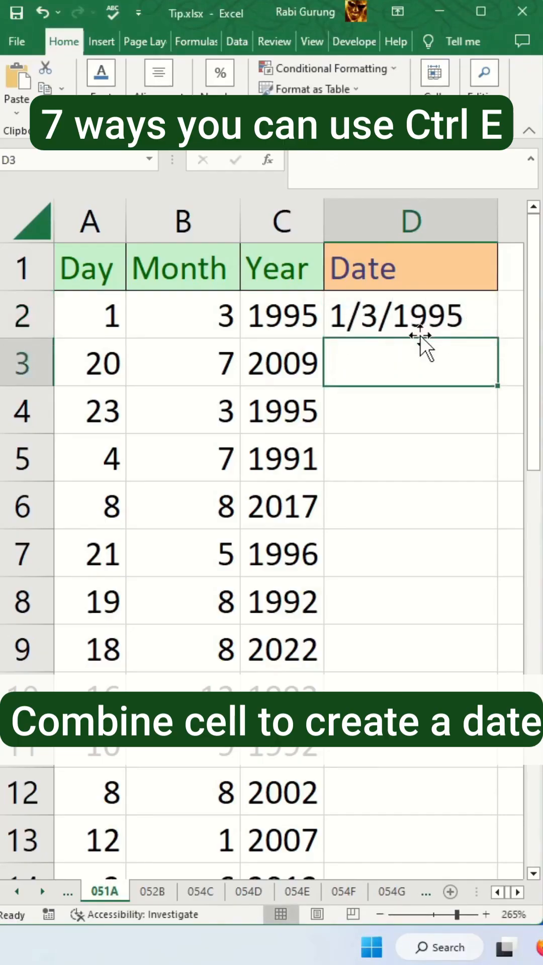
key(ctrl+e)
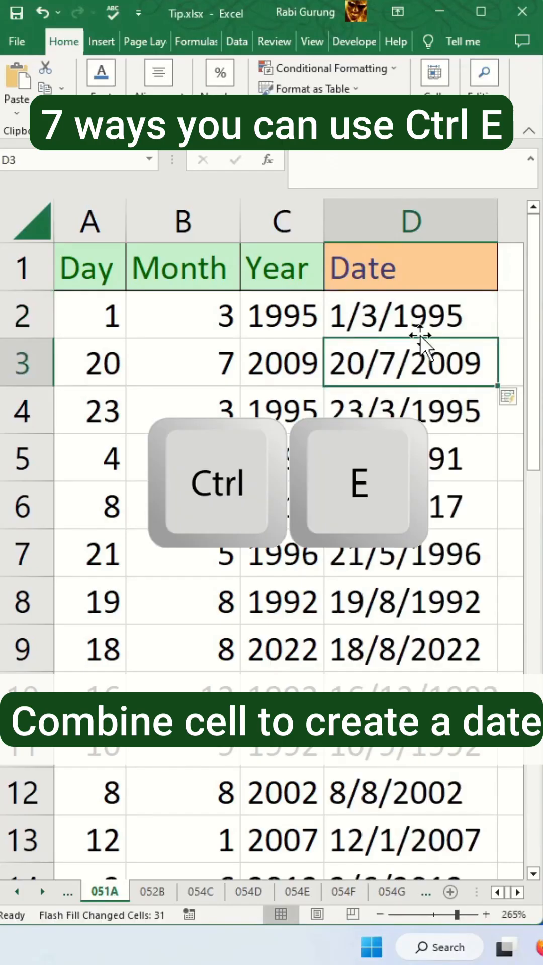
scroll(down, 3)
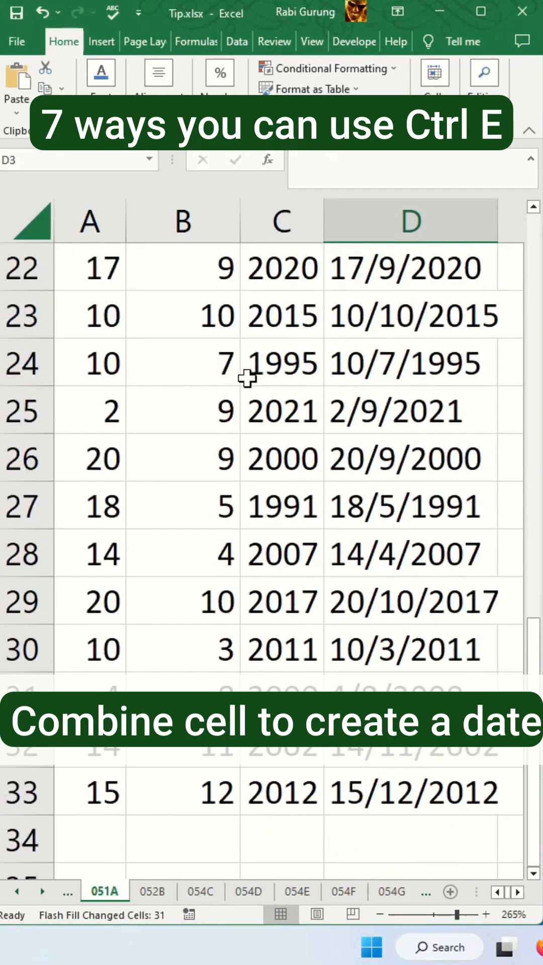
scroll(up, 3)
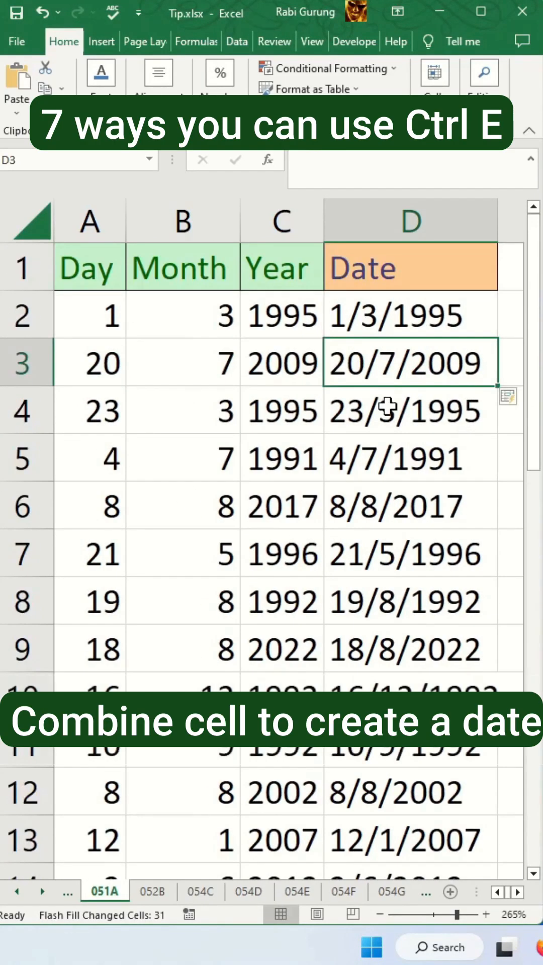
click(153, 892)
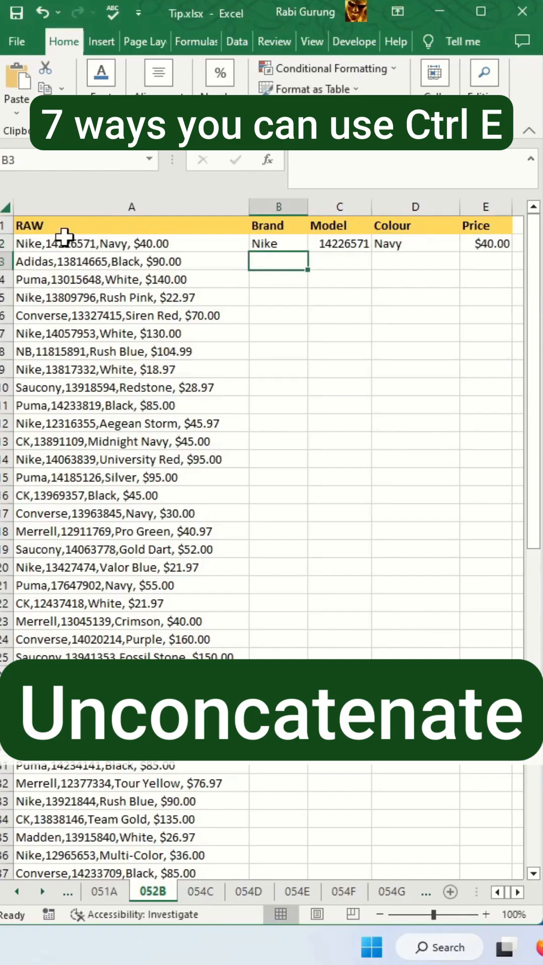
Flash Fill brand, model, colour and price on 052B, then client names on 054C.
key(ctrl+e)
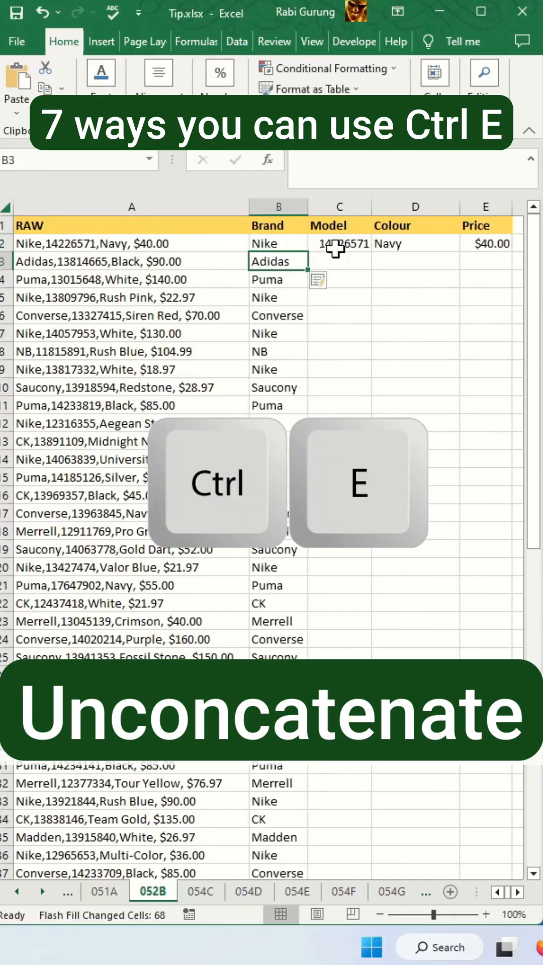
key(ctrl+e)
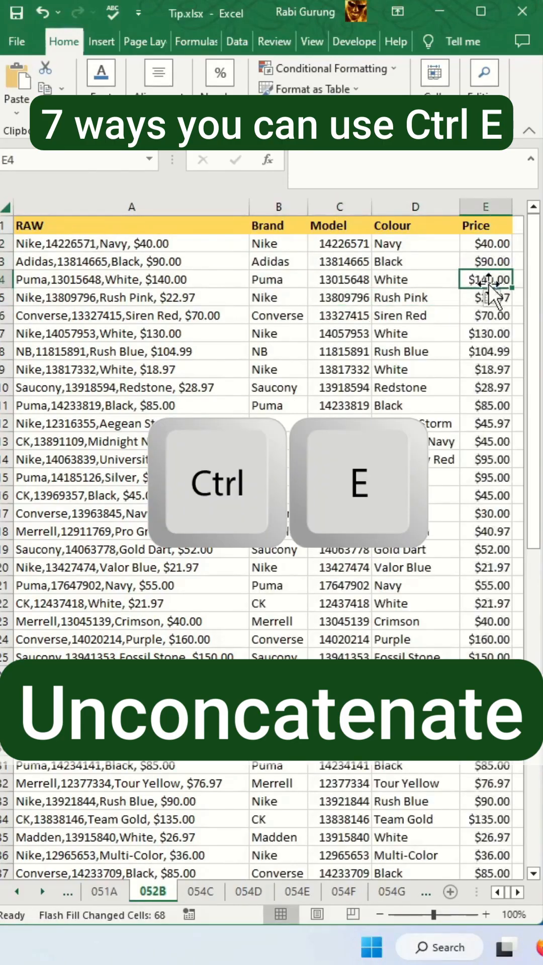
click(200, 891)
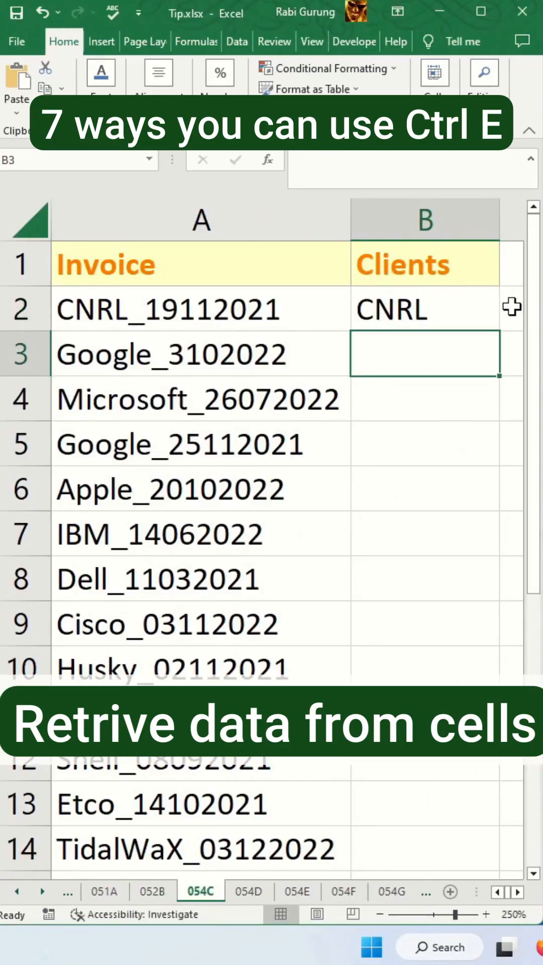
key(ctrl+e)
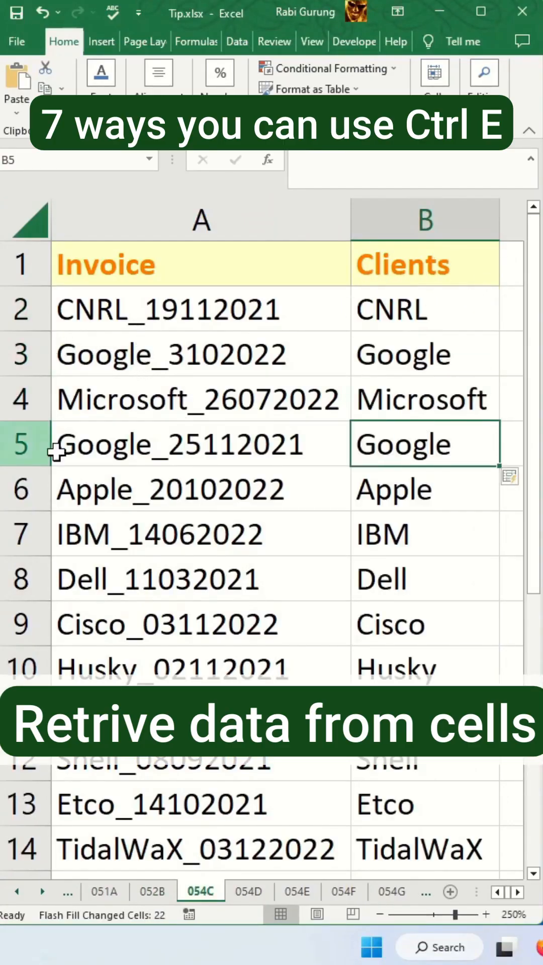
click(249, 891)
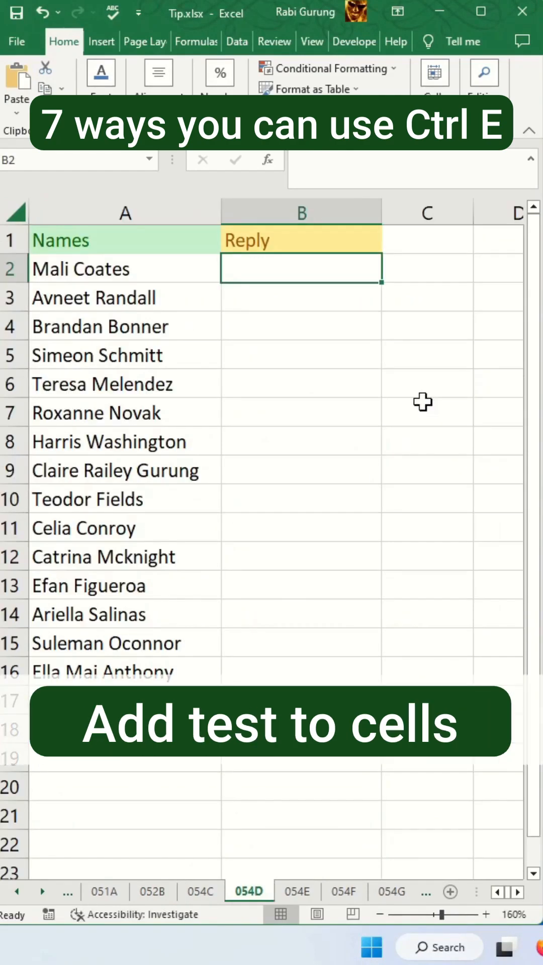
text(Hi Mali, Thanks for you)
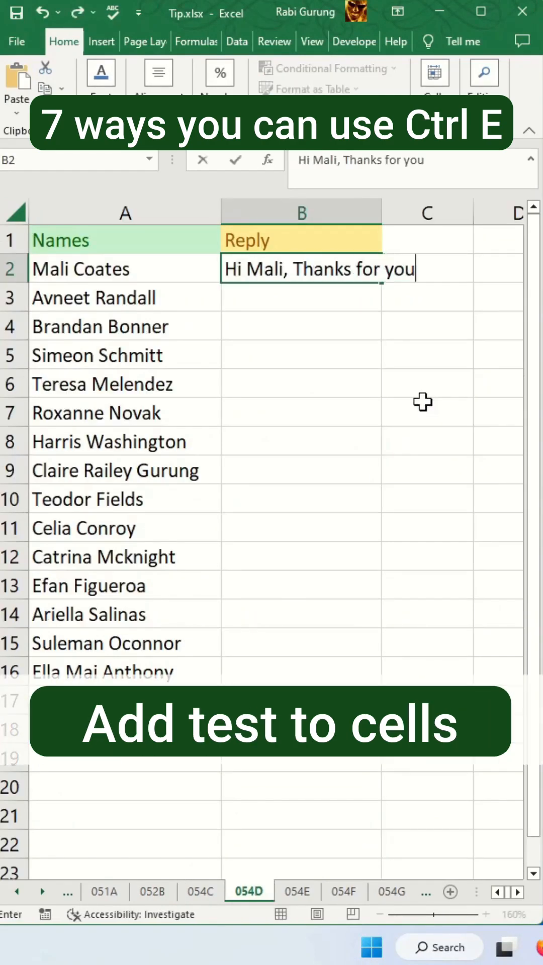
key(ctrl+e)
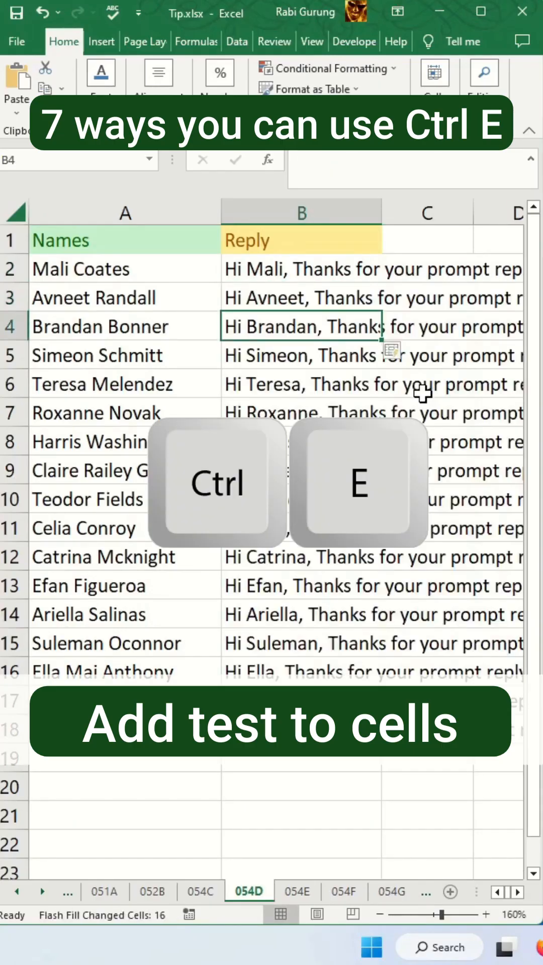
click(297, 891)
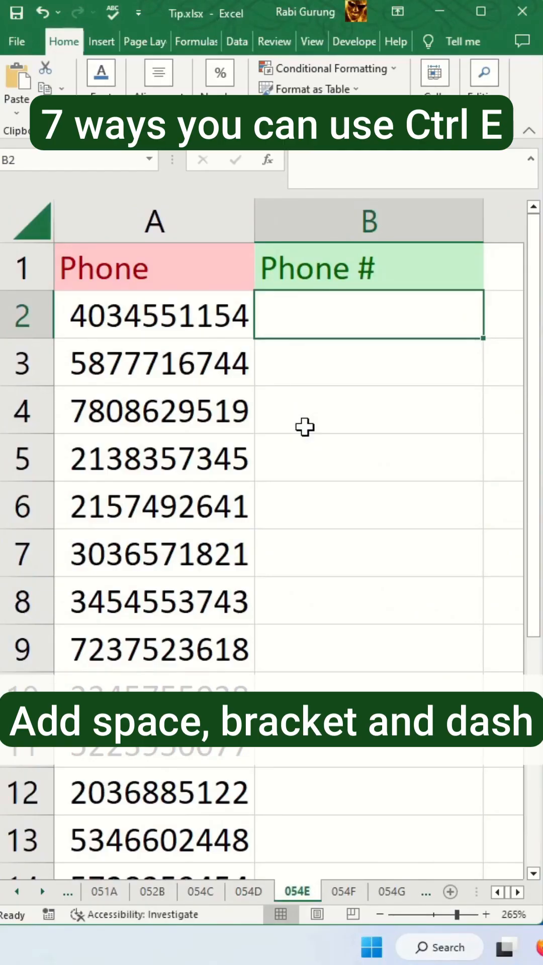
text((403) 455-)
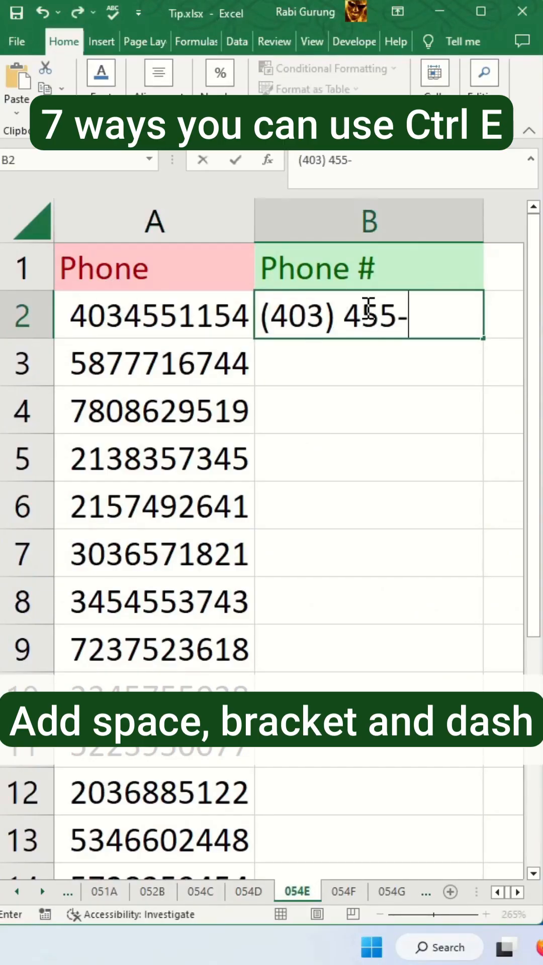
key(ctrl+e)
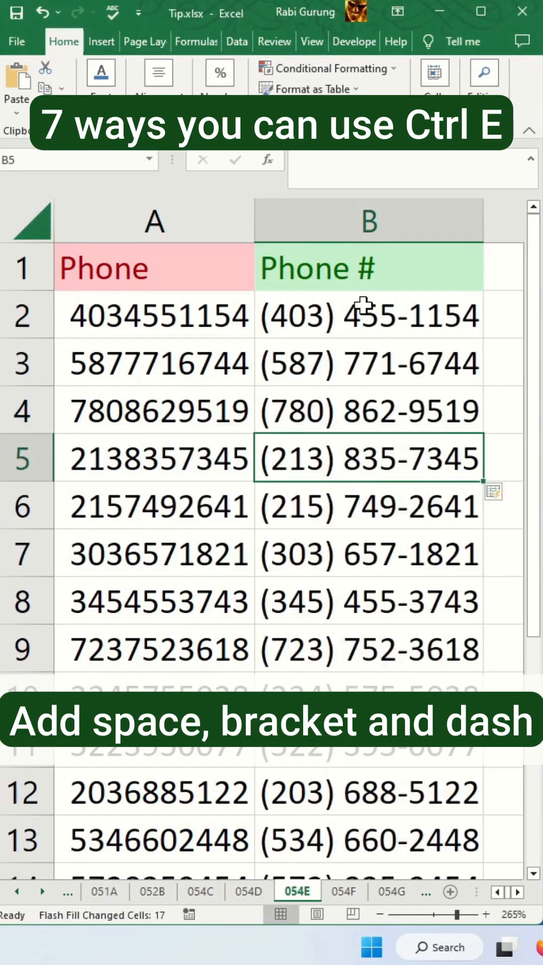
On 054F, enter 'Barns, John' as the last-first name example and Flash Fill.
click(344, 892)
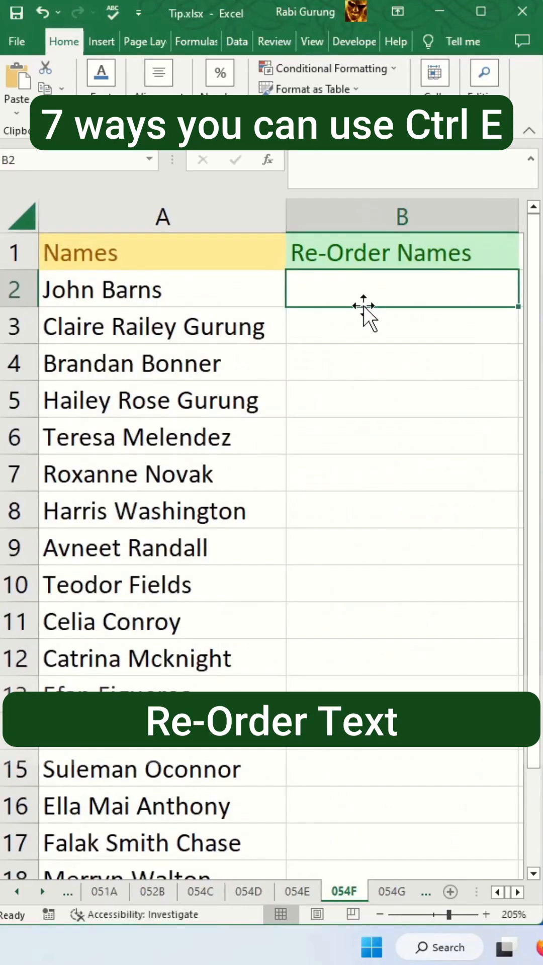
text(Barns, John)
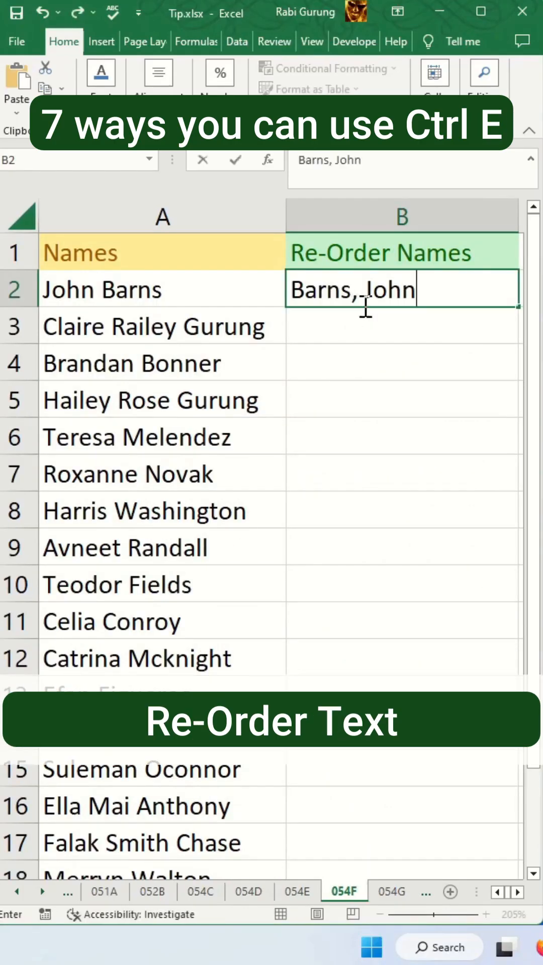
key(ctrl+e)
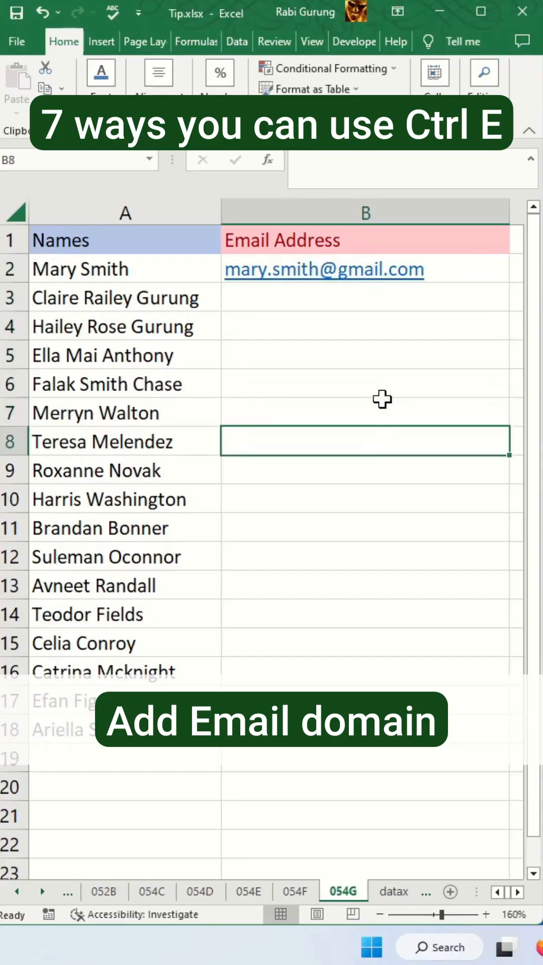
Flash Fill the Email Address column on 054G from the first typed gmail address.
key(ctrl+e)
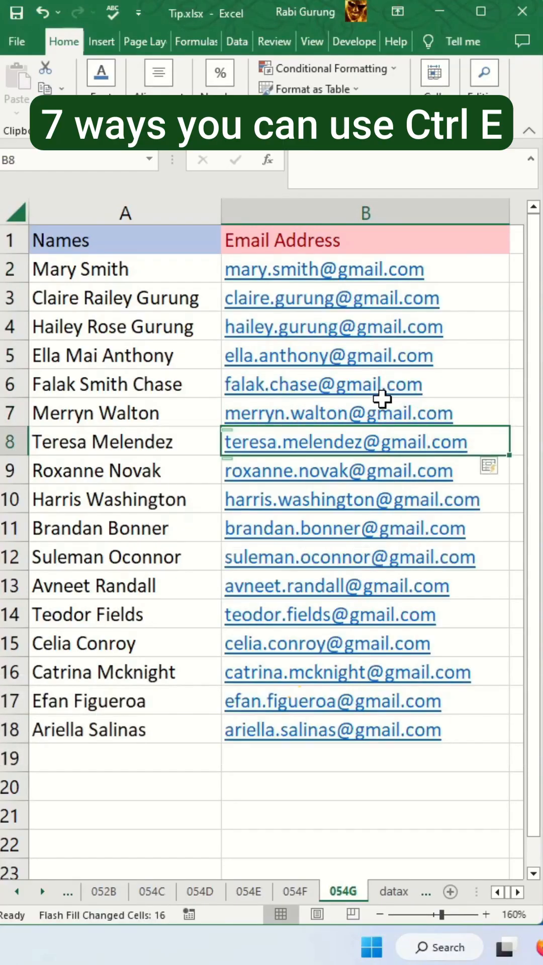